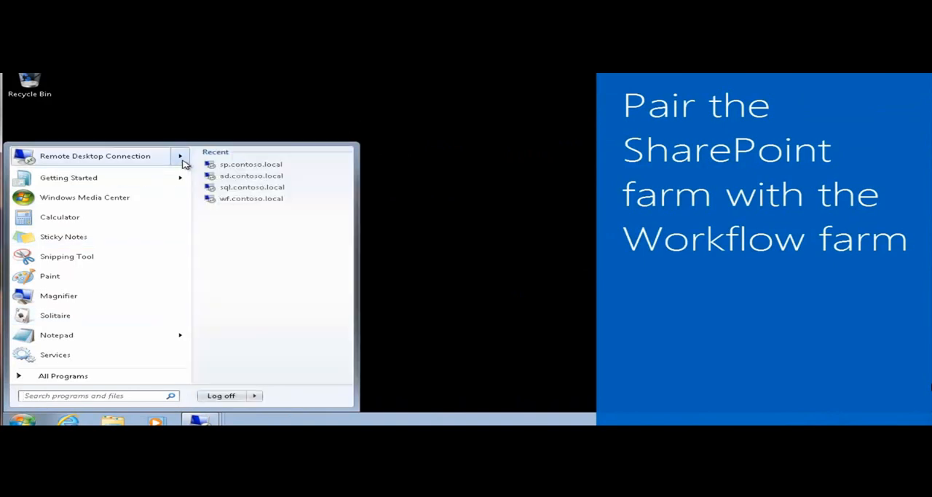
# Connect to sp.contoso.local via Remote Desktop, signing in with the spadmin password
pyautogui.click(250, 163)
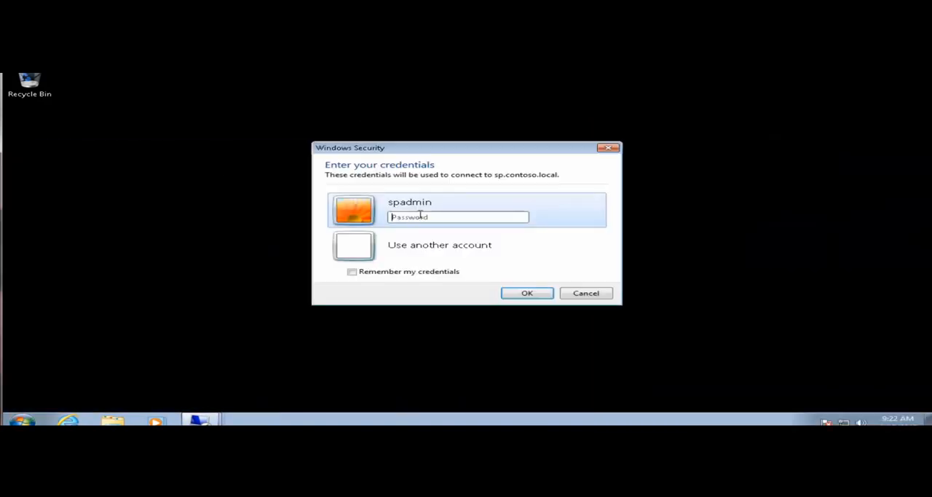
pyautogui.write('••')
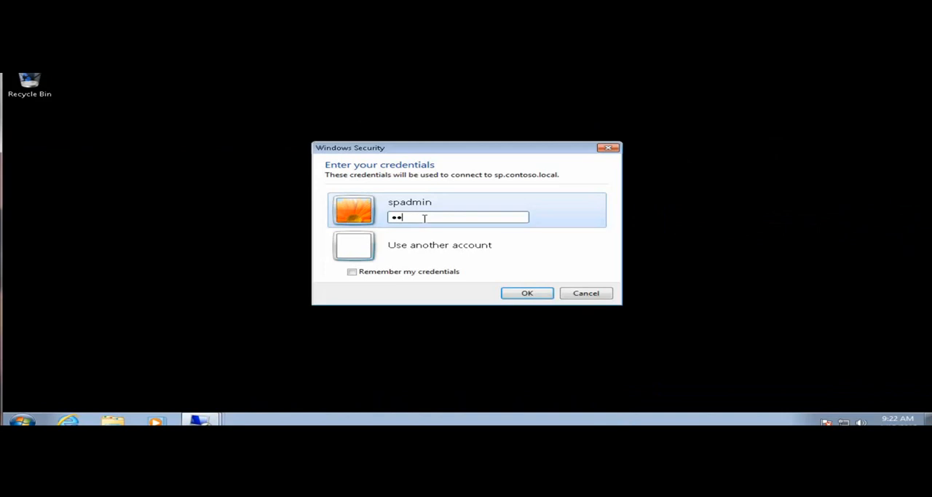
pyautogui.click(528, 293)
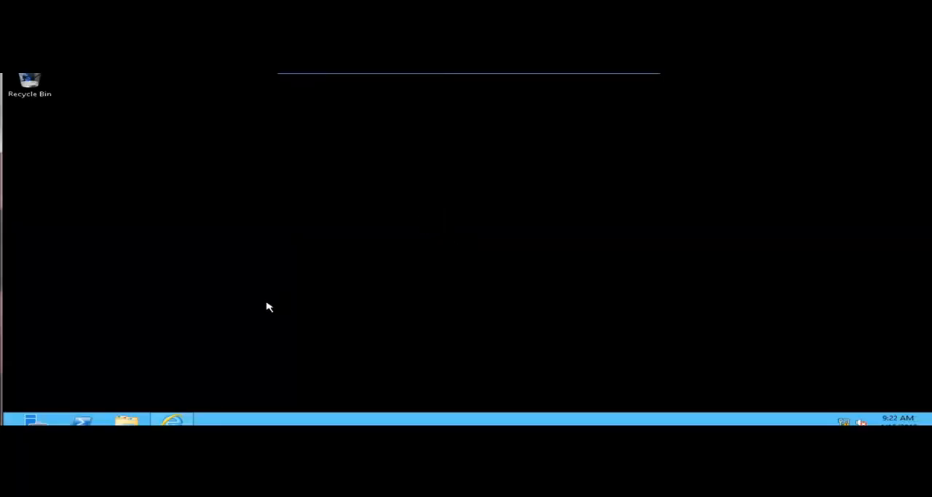
# Browse down the TechNet workflow article in Internet Explorer to the scenario headings
pyautogui.click(172, 421)
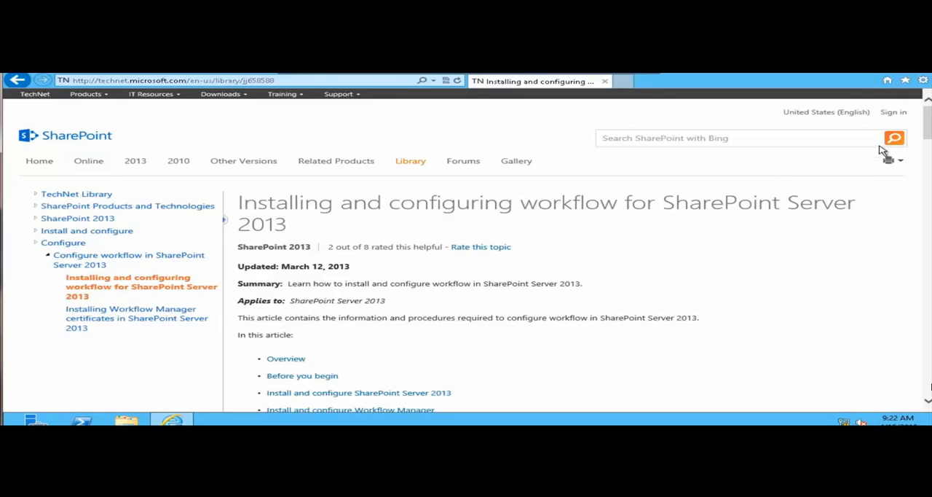
pyautogui.scroll(-3)
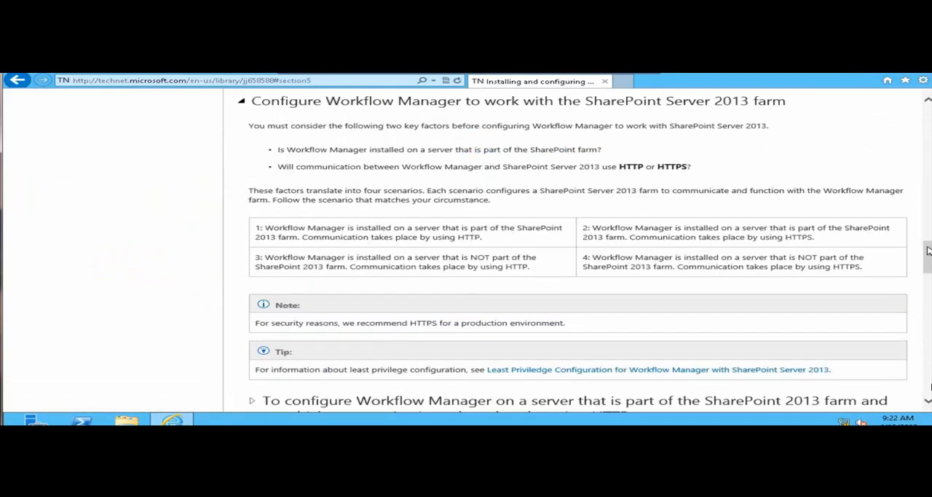
pyautogui.scroll(-3)
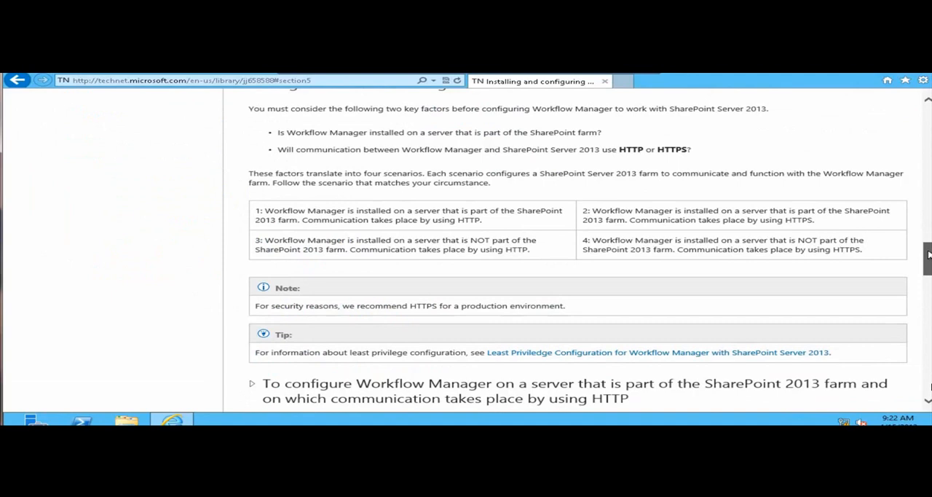
pyautogui.scroll(-3)
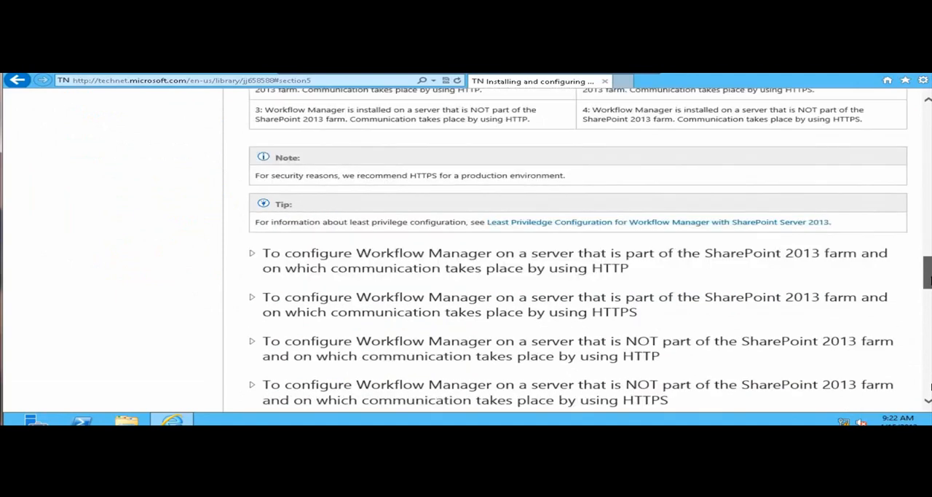
pyautogui.scroll(-3)
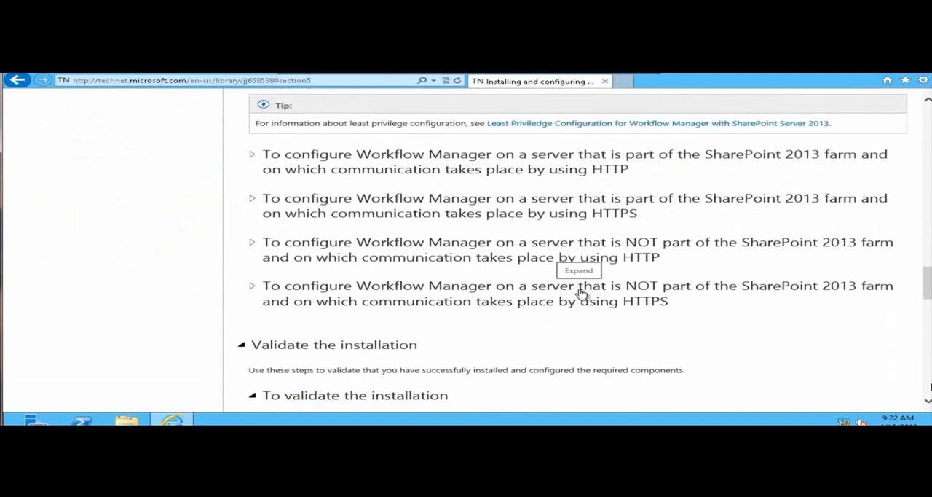
# Expand the HTTPS outside-the-farm scenario to reveal its Register-SPWorkflowService steps
pyautogui.click(252, 285)
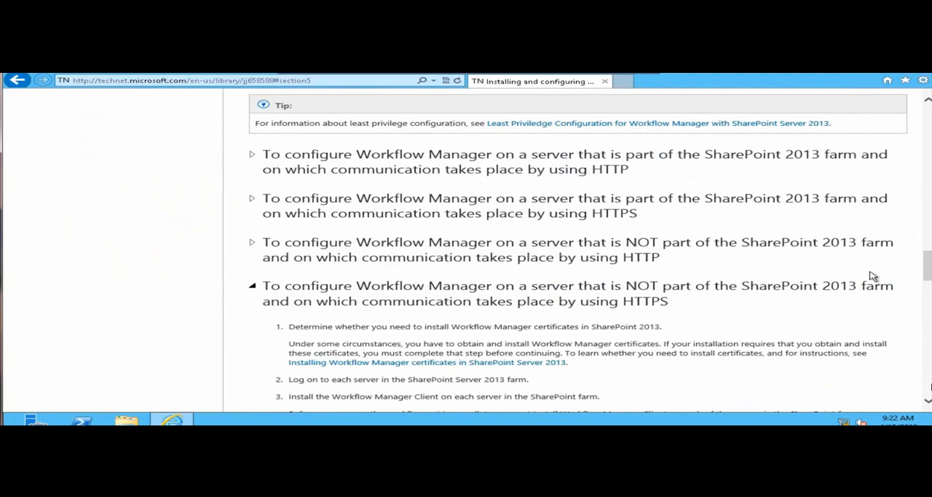
pyautogui.scroll(-3)
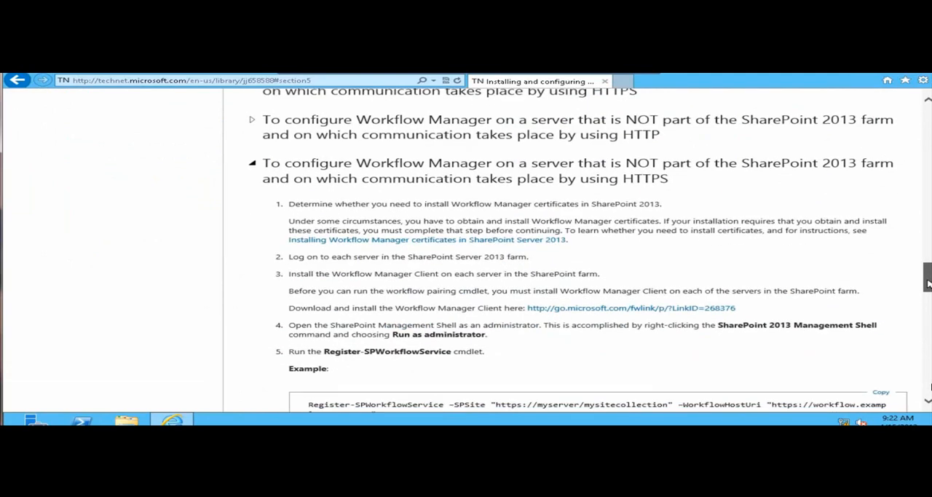
pyautogui.scroll(-3)
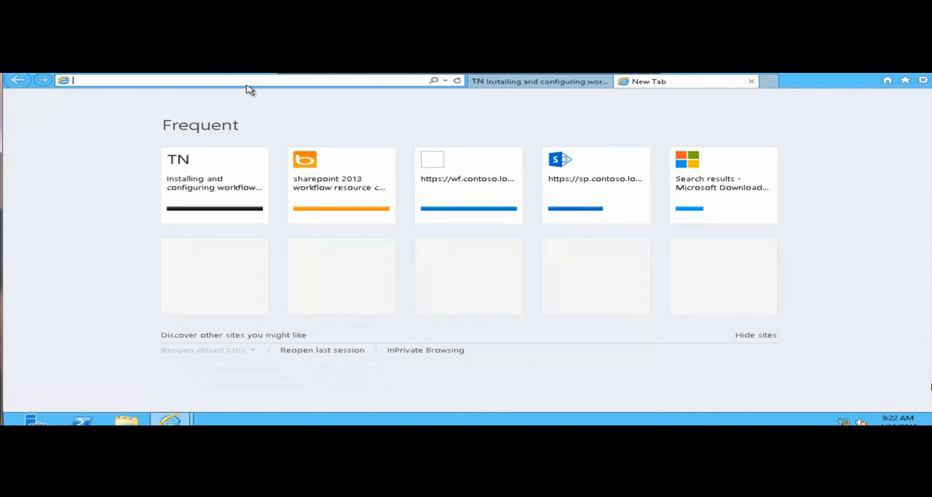
pyautogui.write('https://sp.contoso.local/')
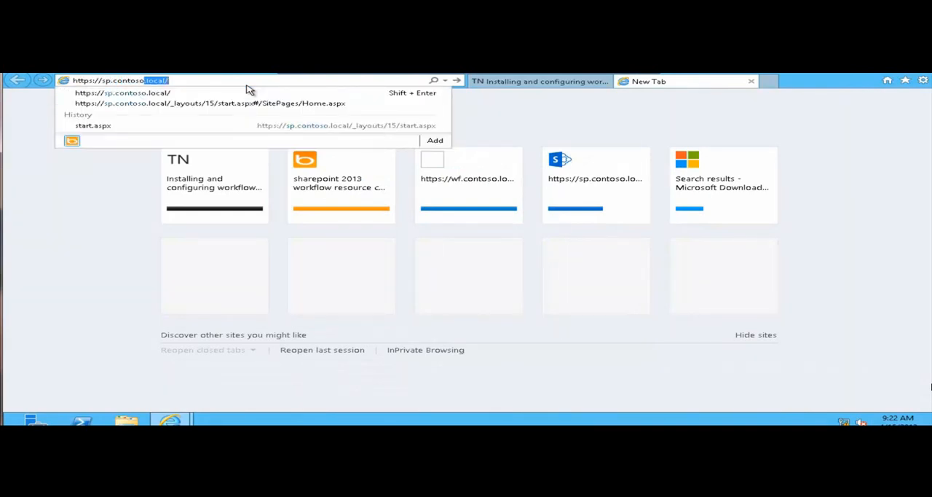
pyautogui.click(210, 102)
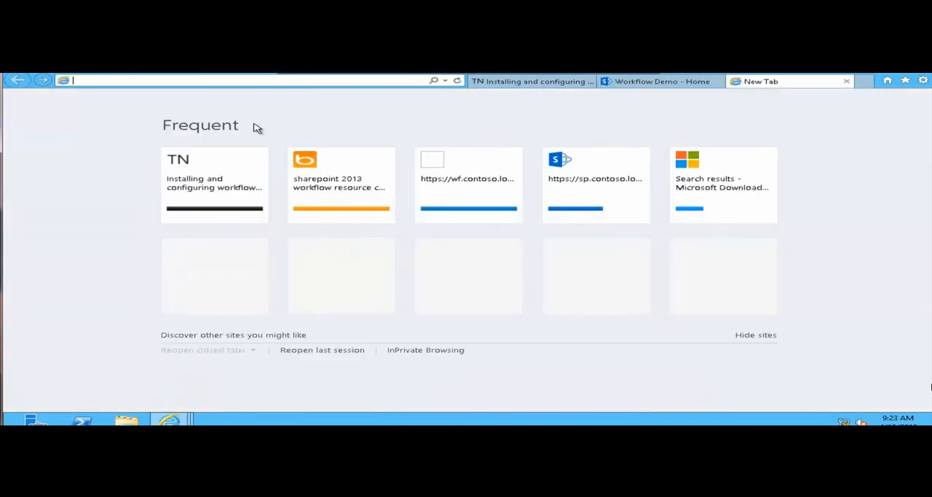
pyautogui.write('https://wf.contoso.local:12290/')
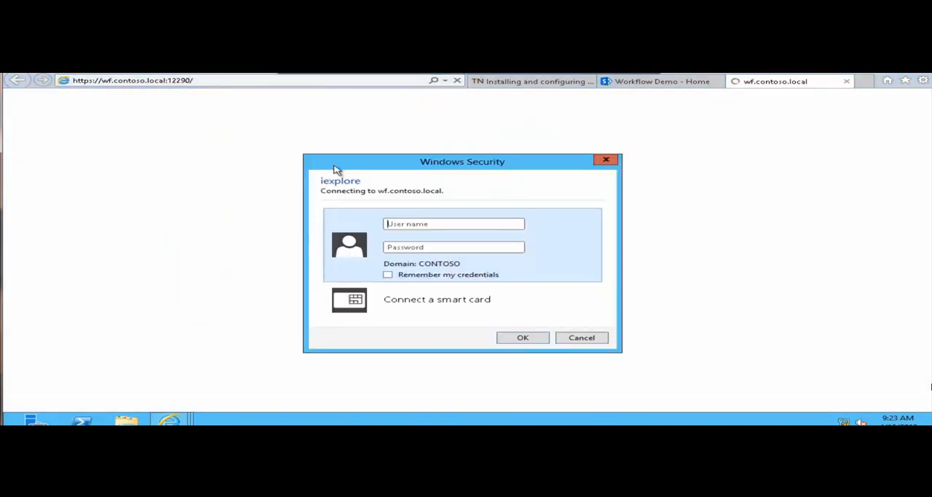
# Dismiss the sign-in prompt and reach the Security zone settings in Internet Options
pyautogui.click(581, 337)
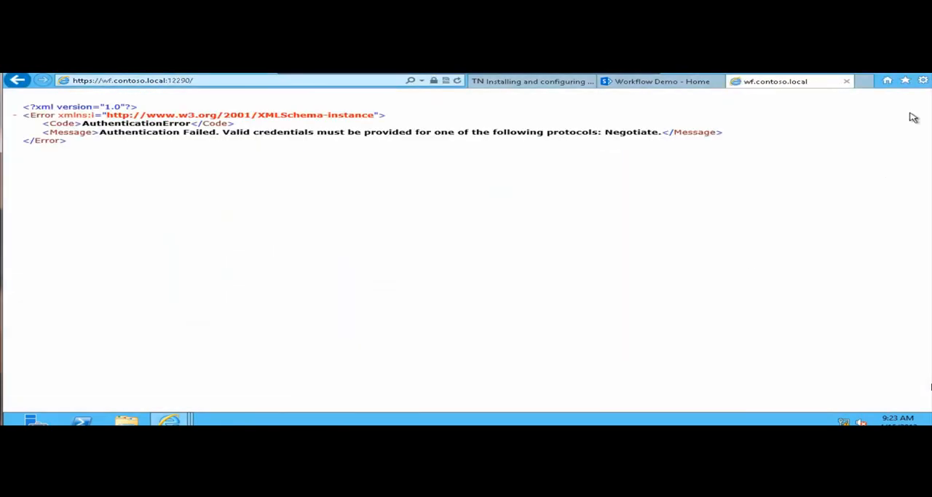
pyautogui.click(924, 80)
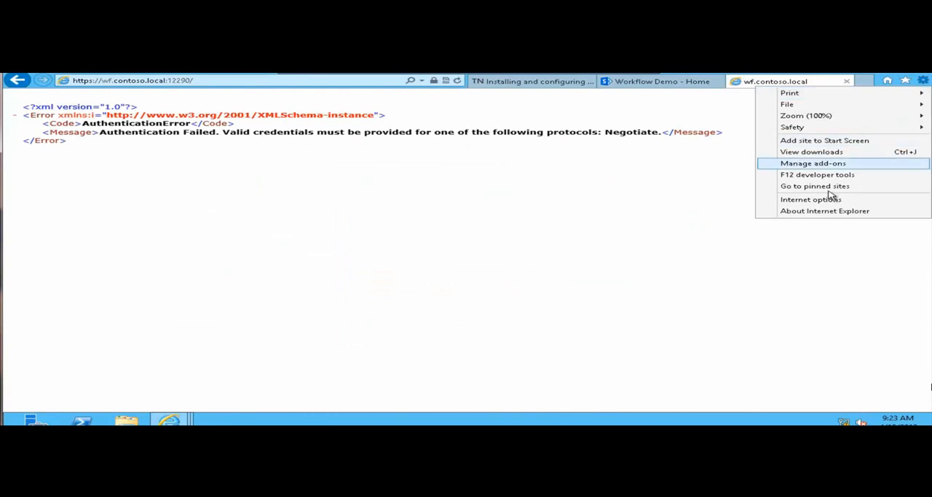
pyautogui.click(810, 198)
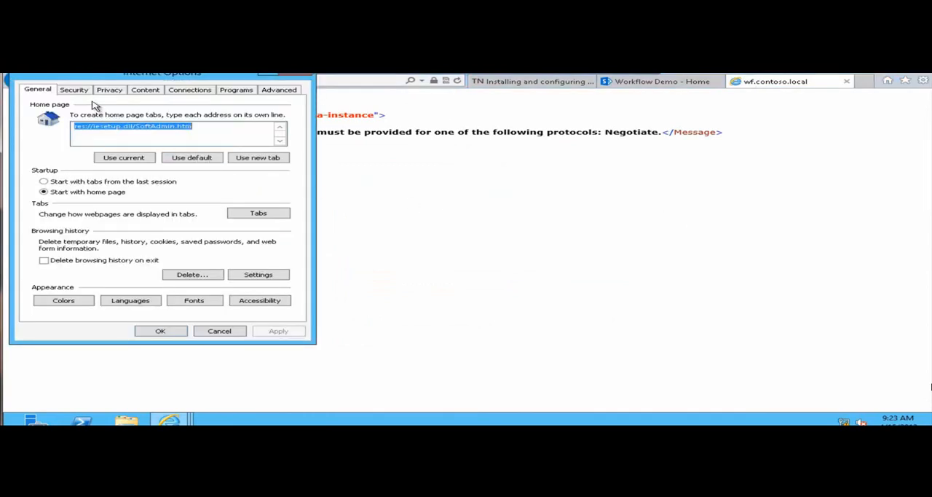
pyautogui.click(73, 89)
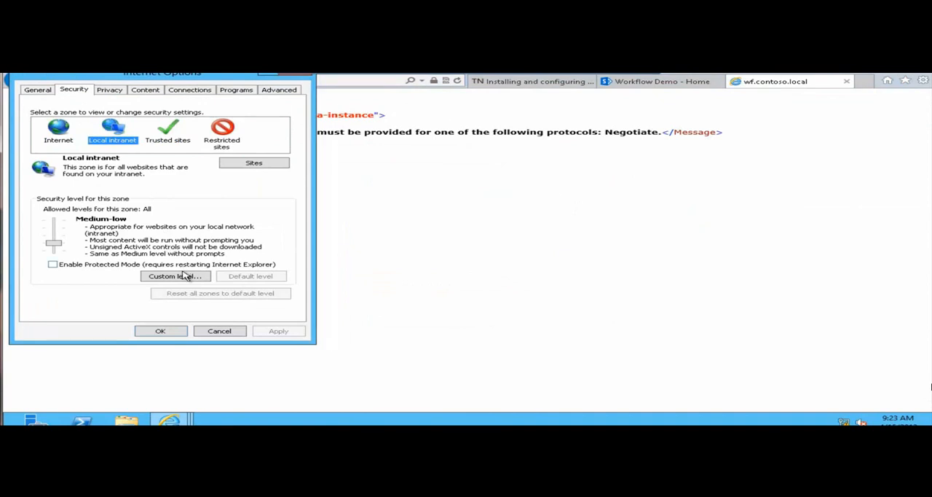
# Add wf.contoso.local to the Local intranet zone sites and apply the Internet Options
pyautogui.click(254, 163)
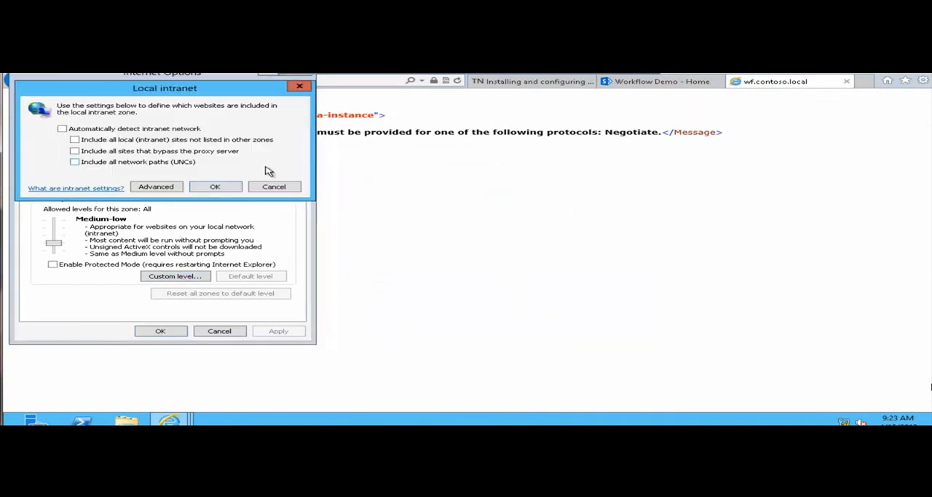
pyautogui.click(156, 187)
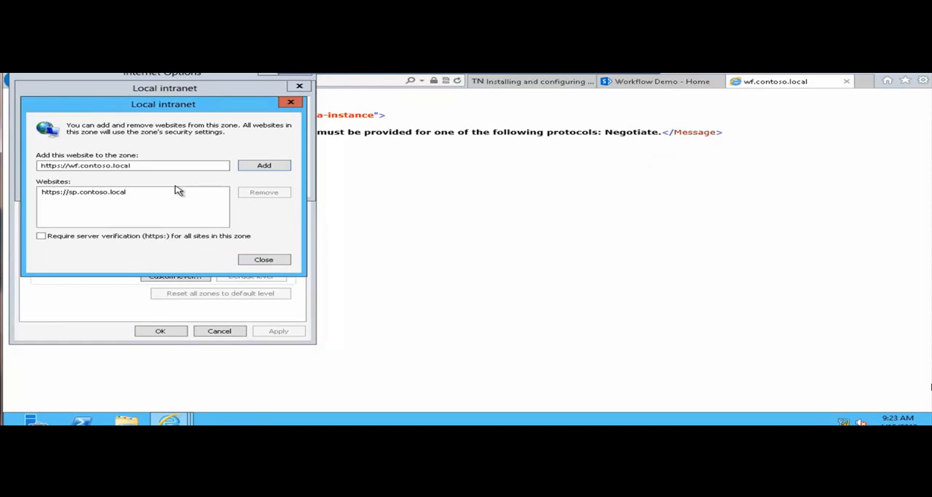
pyautogui.click(264, 165)
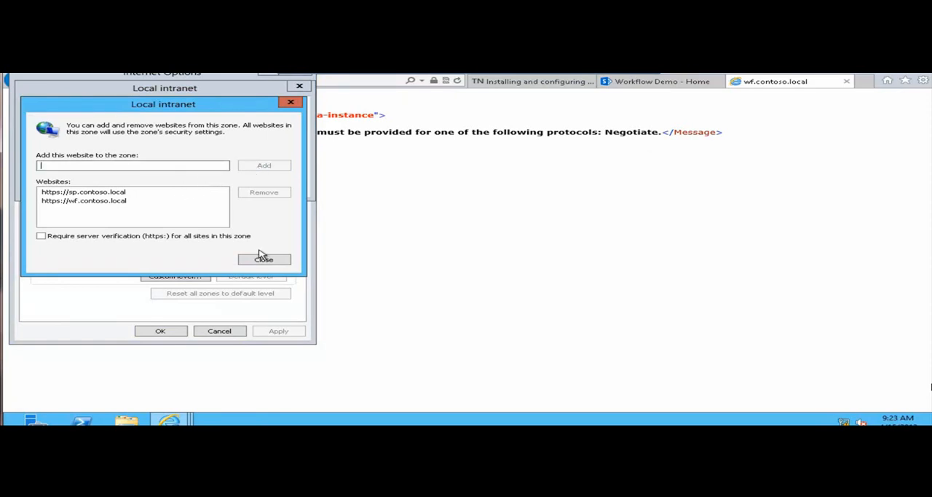
pyautogui.click(263, 259)
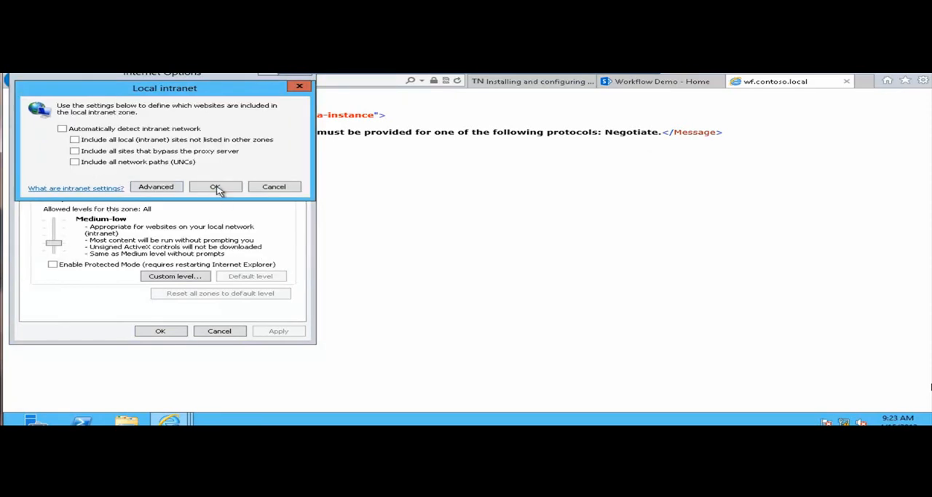
pyautogui.click(216, 187)
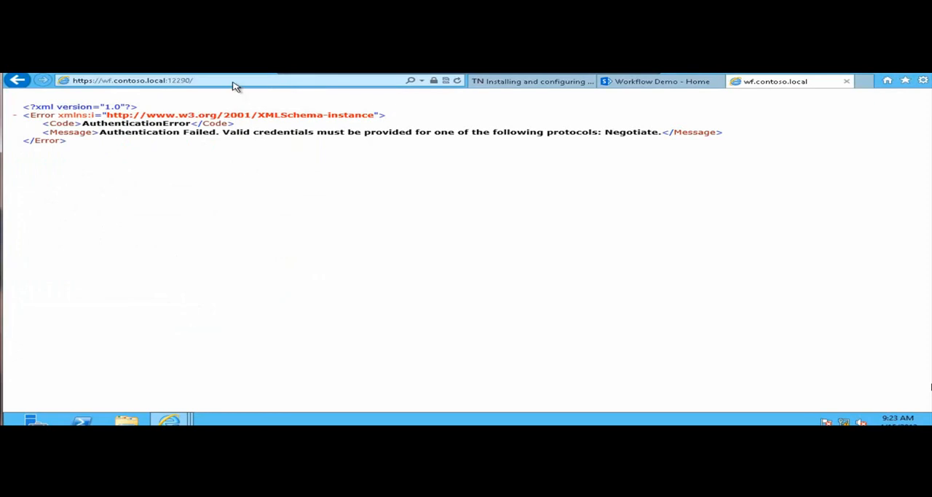
# Reload wf.contoso.local:12290 to get the Root Scope details, then return to the TechNet pairing steps
pyautogui.click(131, 80)
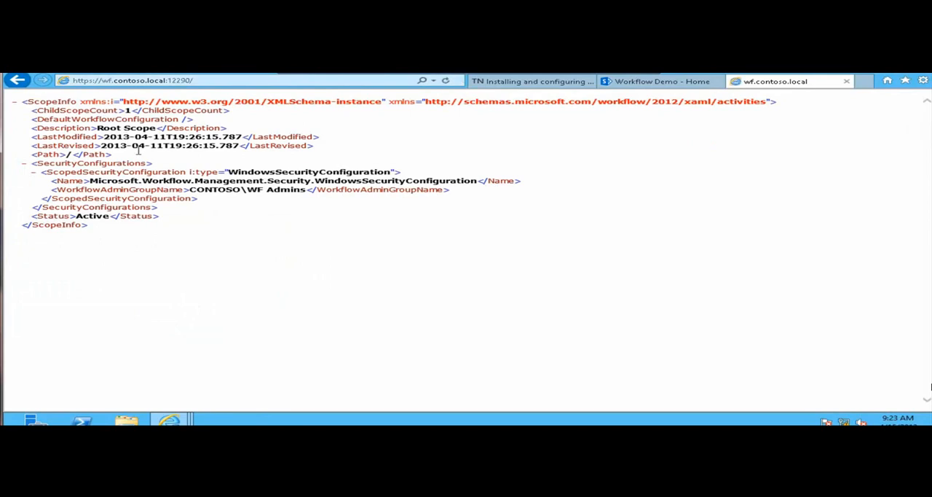
pyautogui.click(530, 82)
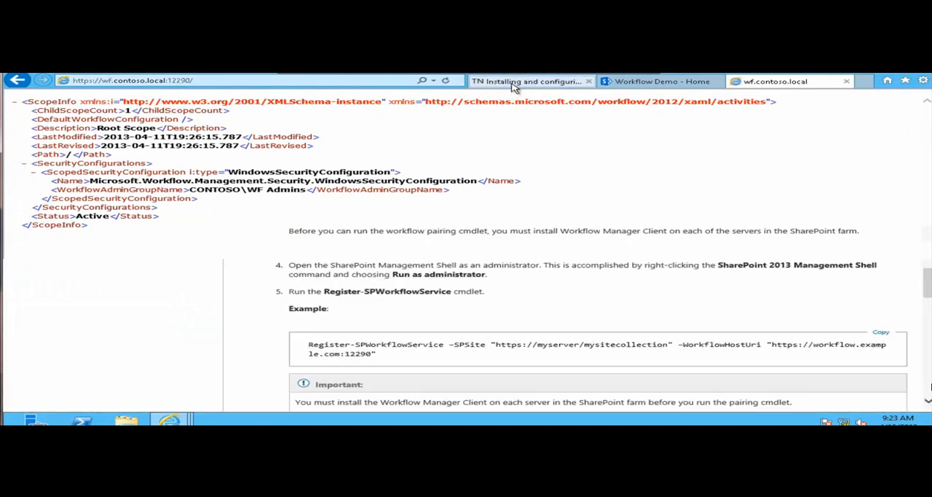
pyautogui.click(530, 81)
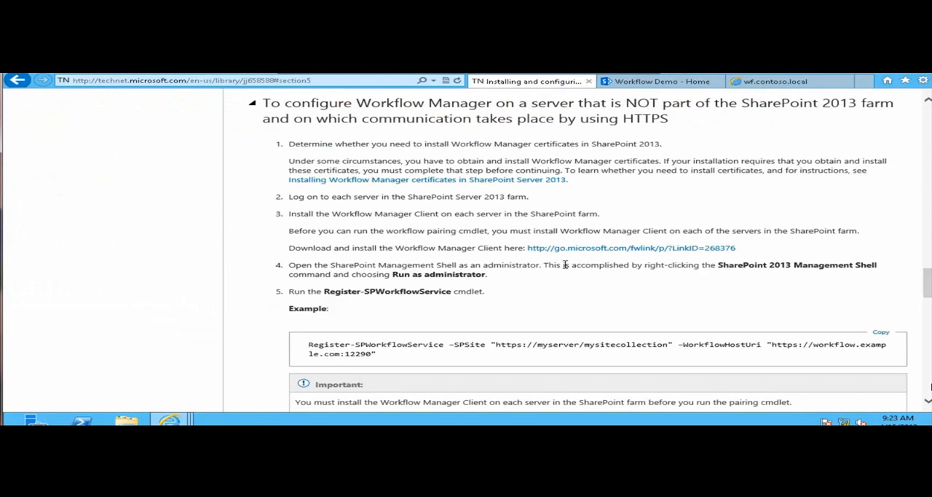
pyautogui.moveTo(105, 384)
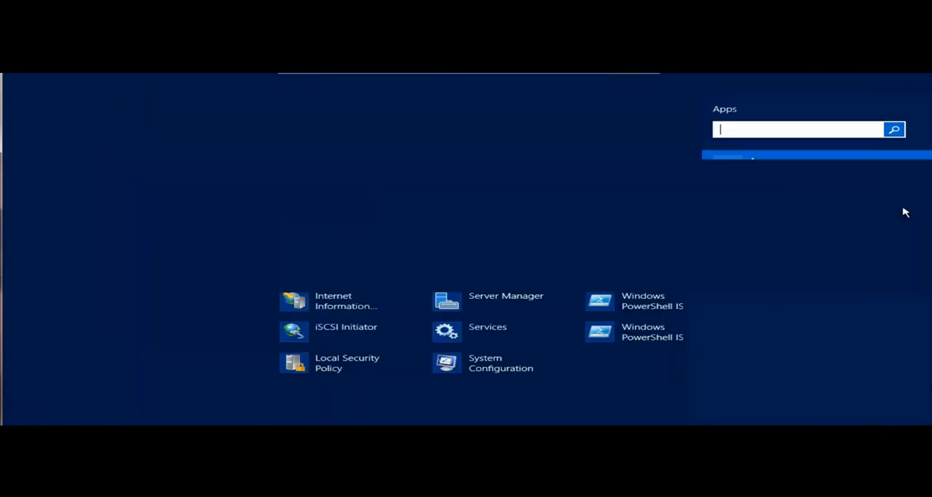
# Launch SharePoint 2013 Management Shell as administrator from a Start search for 'sharepoint'
pyautogui.write('sharepoint')
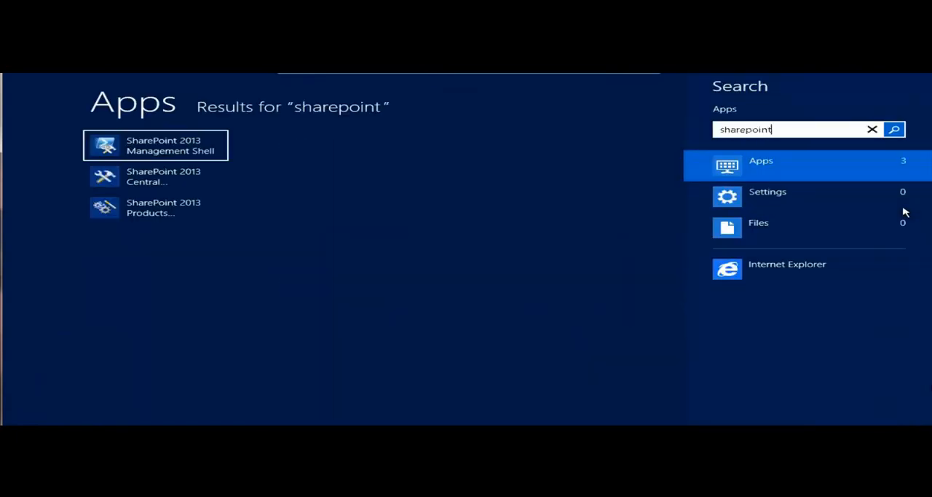
pyautogui.rightClick(156, 145)
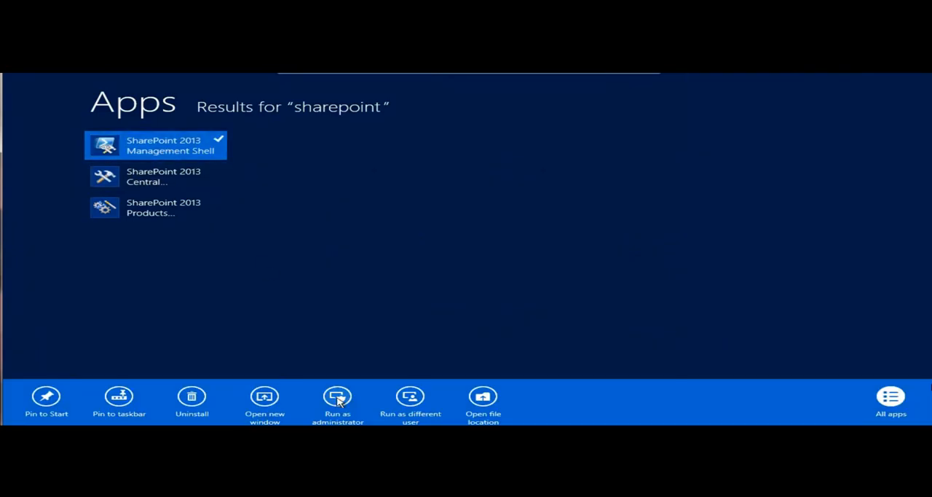
pyautogui.click(338, 400)
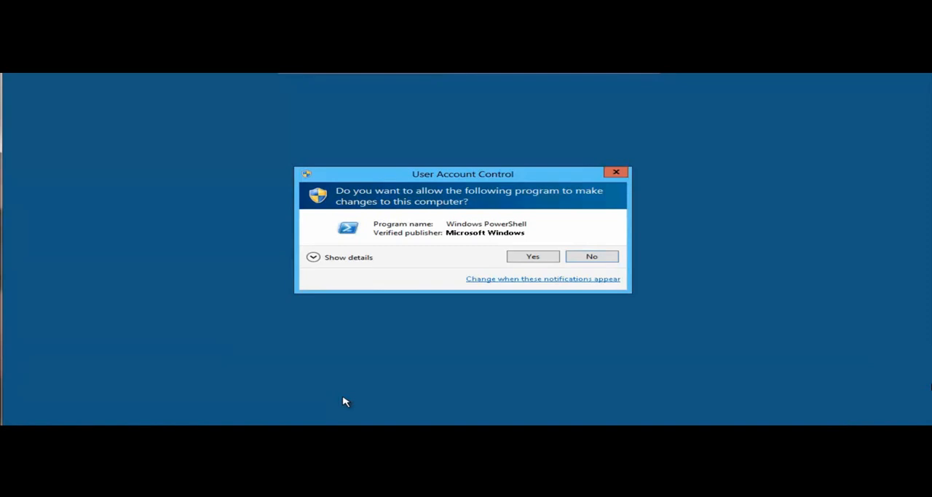
pyautogui.click(533, 256)
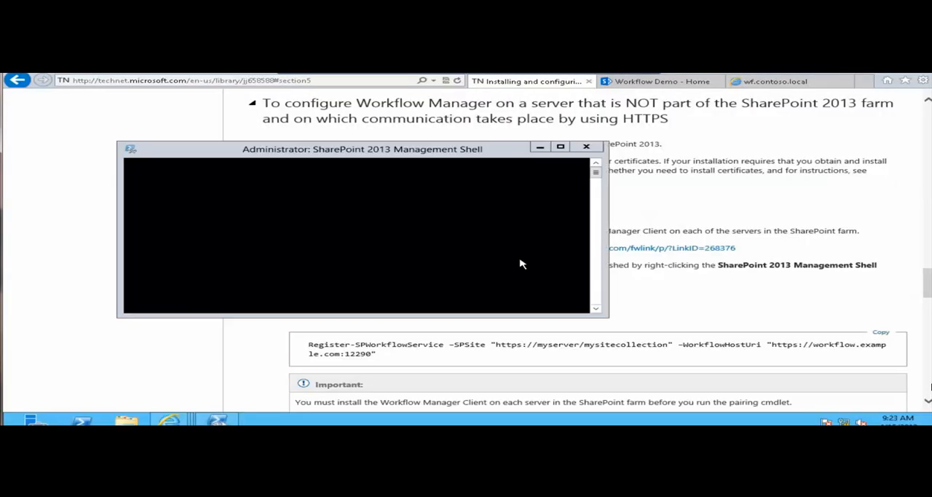
pyautogui.moveTo(466, 217)
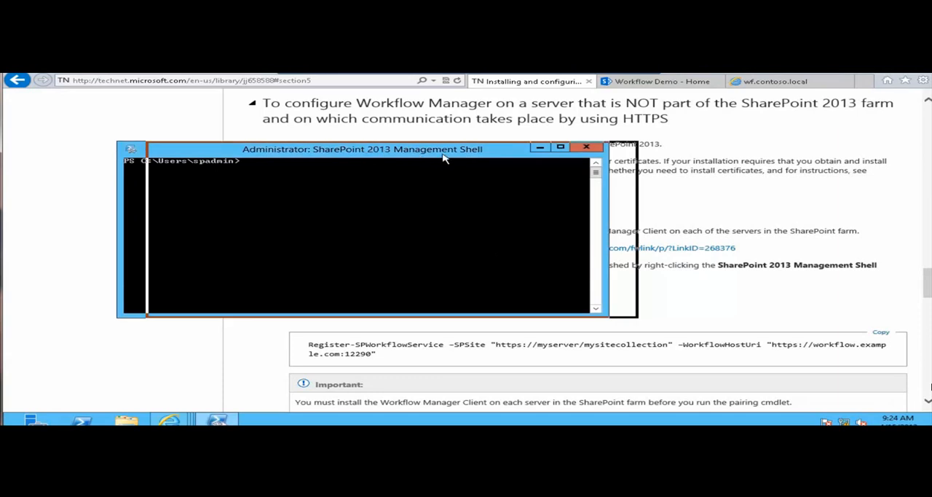
pyautogui.moveTo(364, 149); pyautogui.dragTo(468, 155)
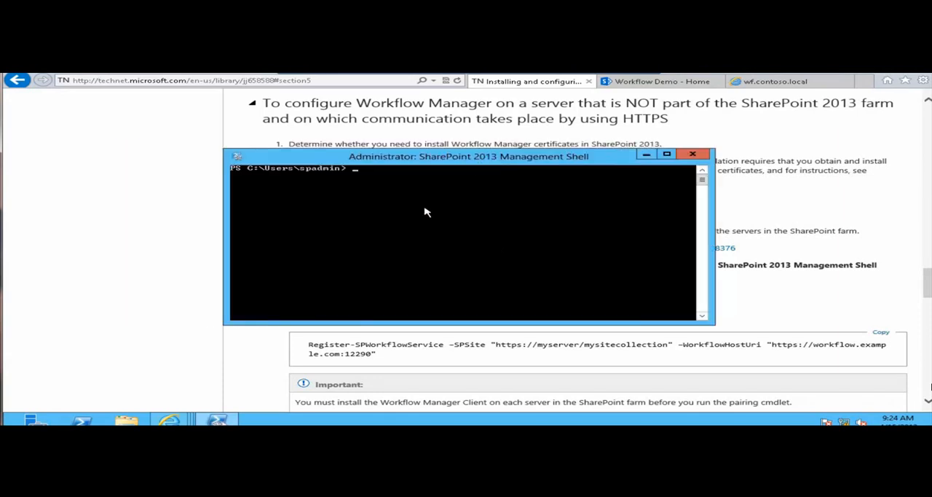
pyautogui.moveTo(437, 268)
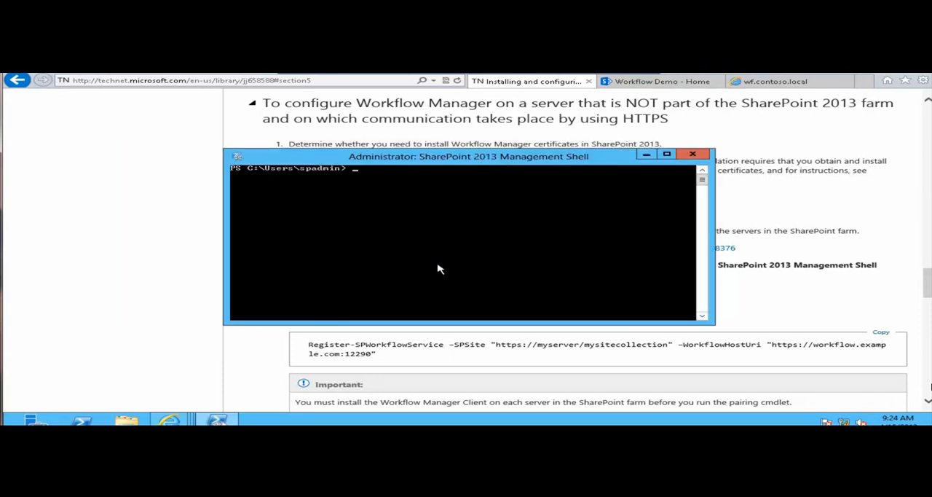
pyautogui.write('Register-SP')
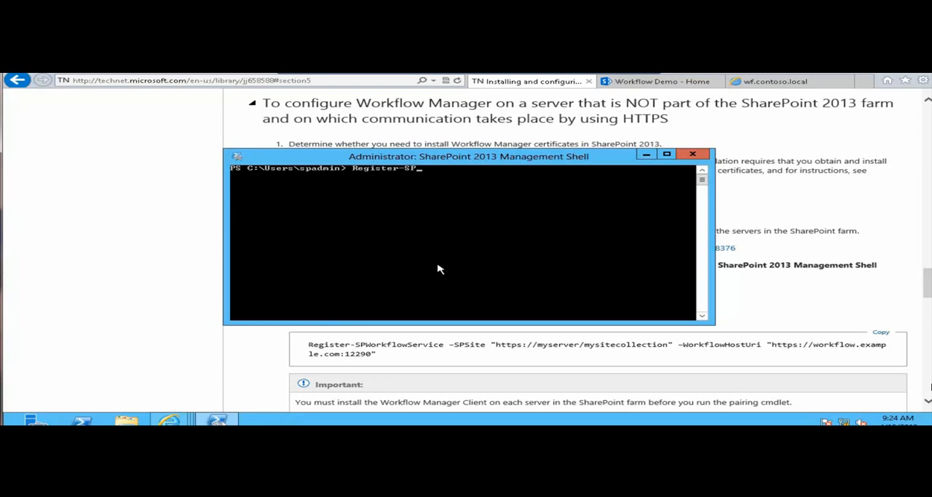
pyautogui.write('WorkflowService -SPSite')
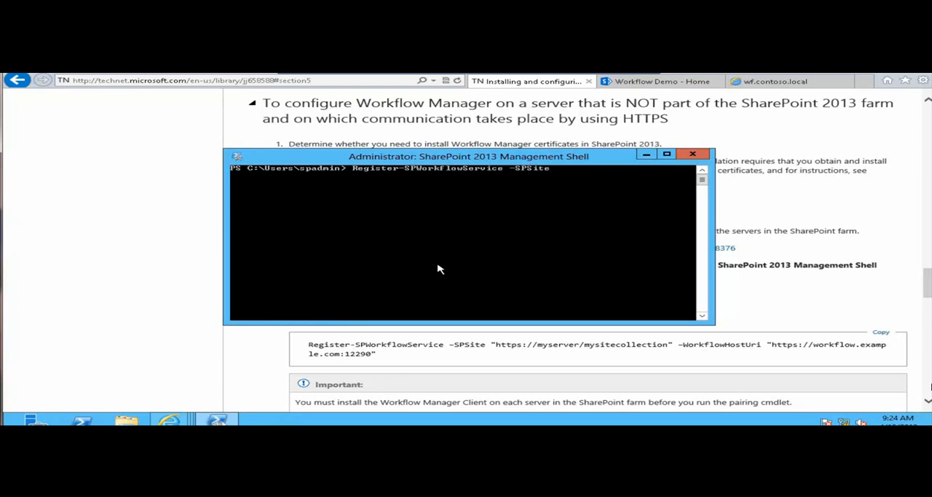
pyautogui.write('"https://sp.contoso.local')
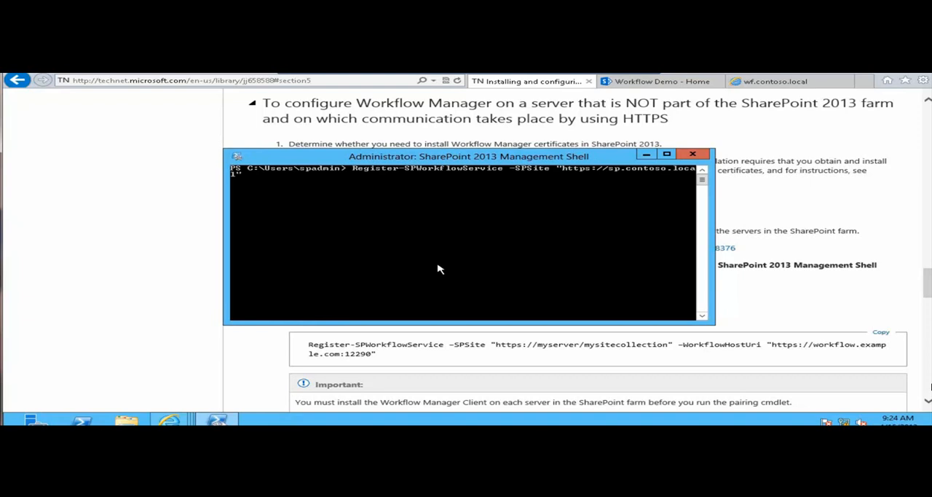
pyautogui.write('-WorkflowHostUri')
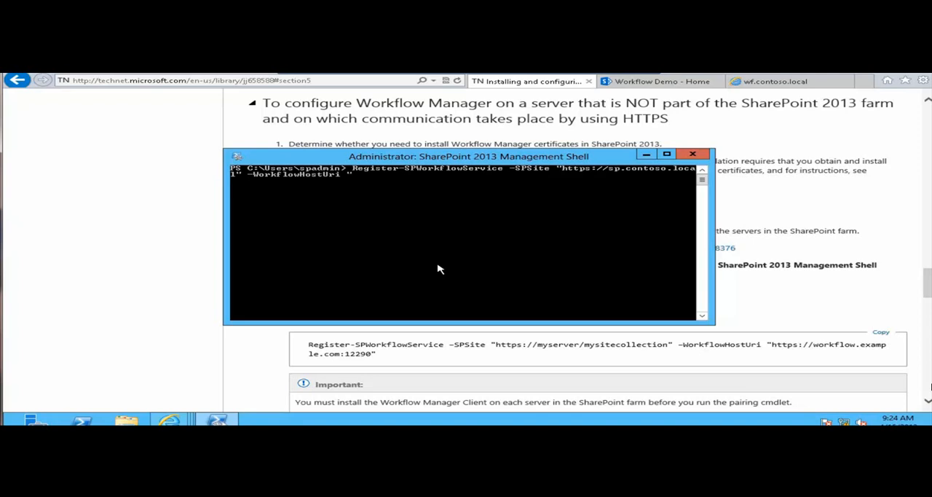
pyautogui.write('https://wf.contoso.l')
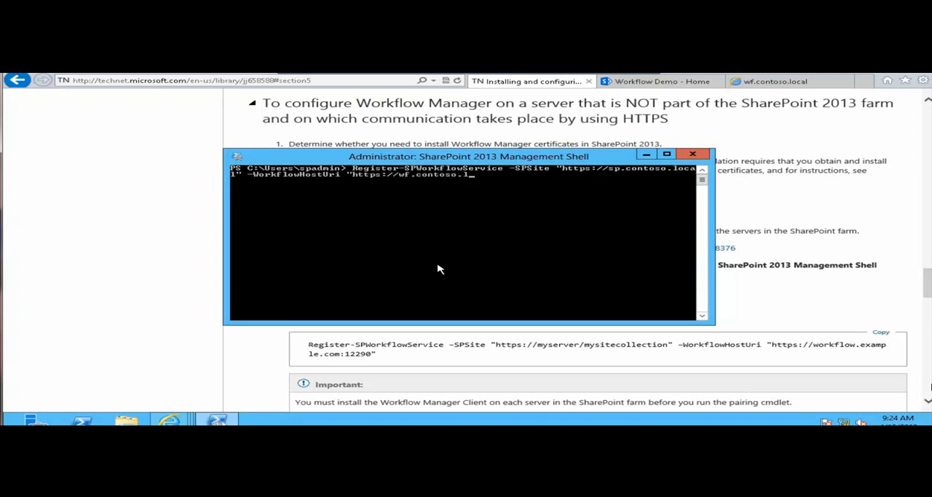
pyautogui.write('1')
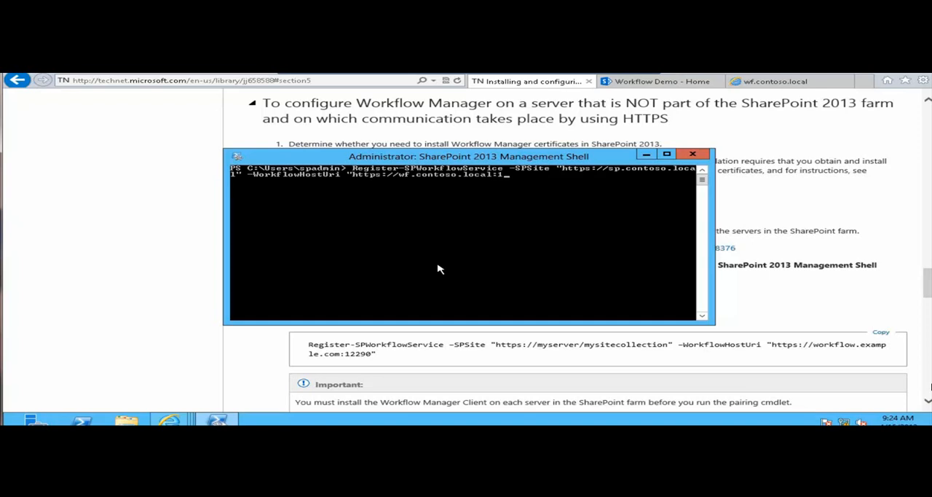
pyautogui.write('2290"')
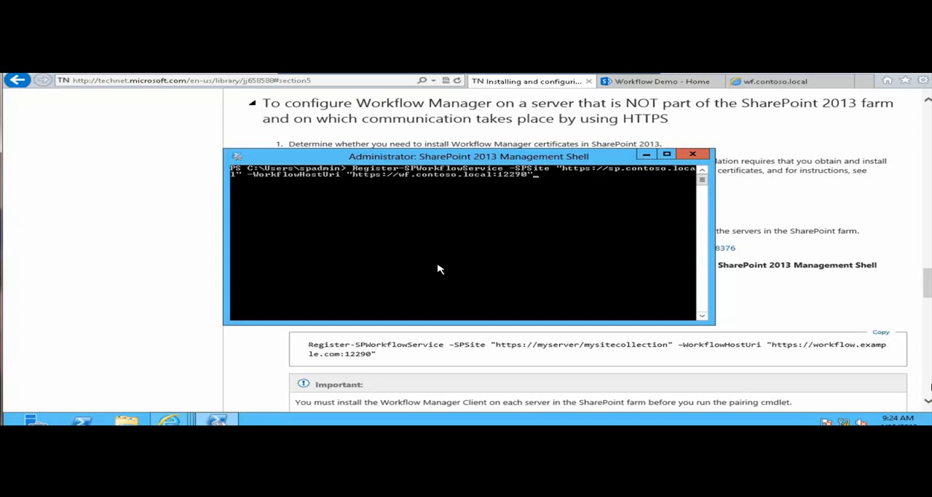
pyautogui.press('Return')
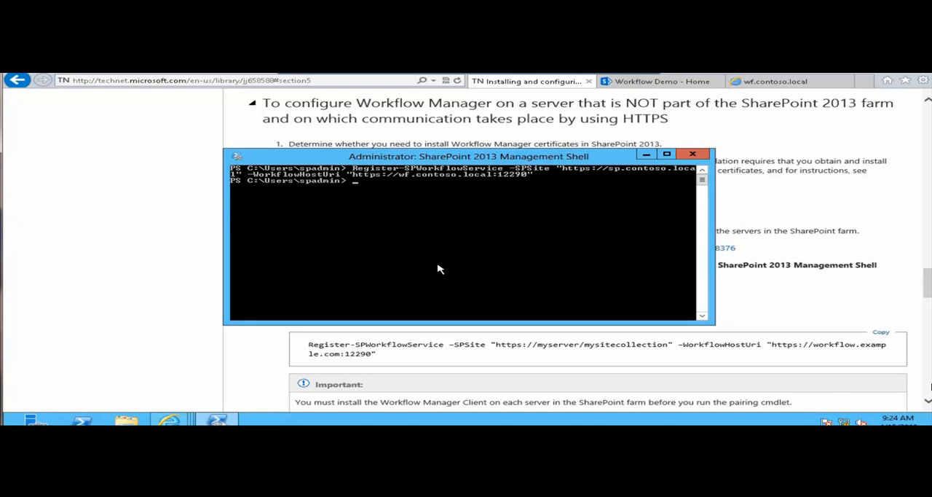
pyautogui.moveTo(347, 194)
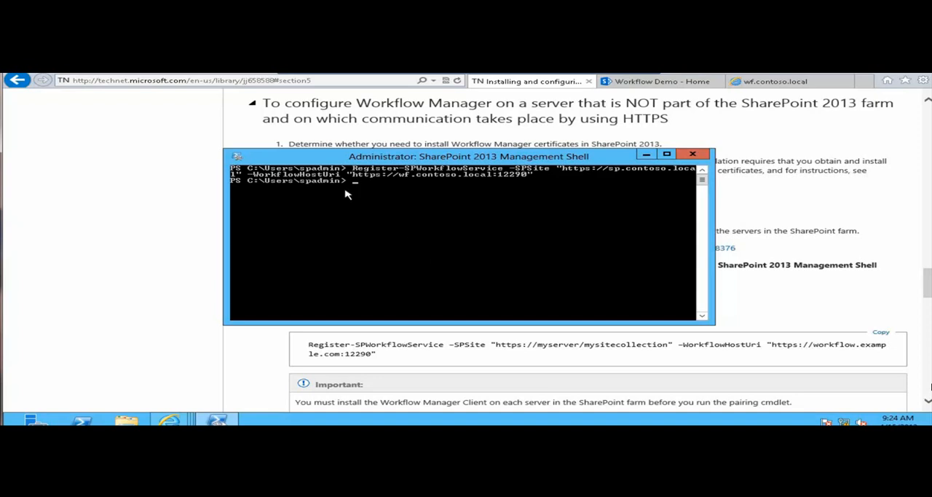